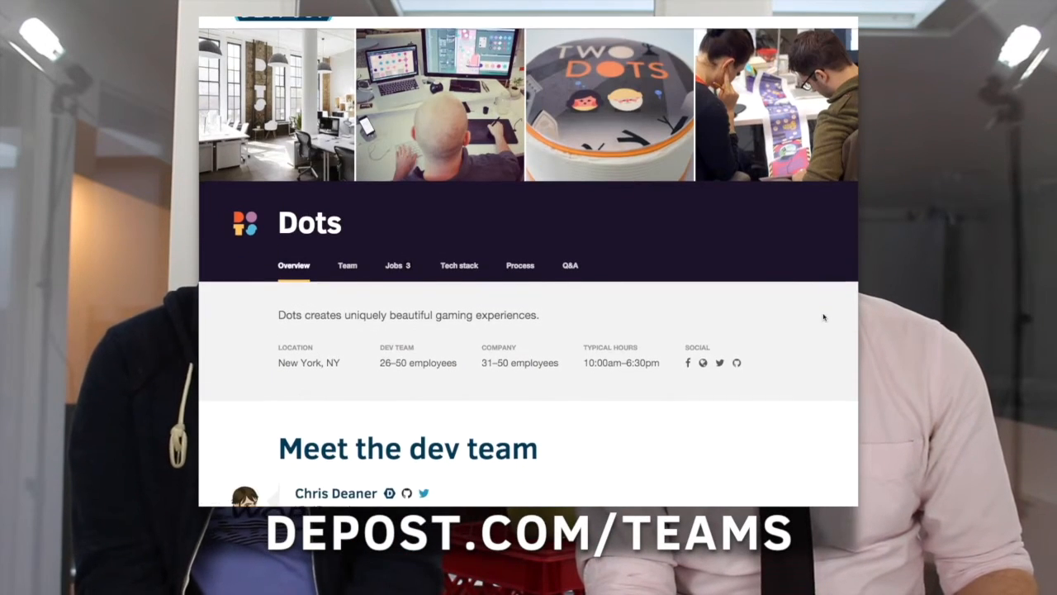
# Review the Dots team profiles, then the open jobs and interview process.
pyautogui.scroll(-3)
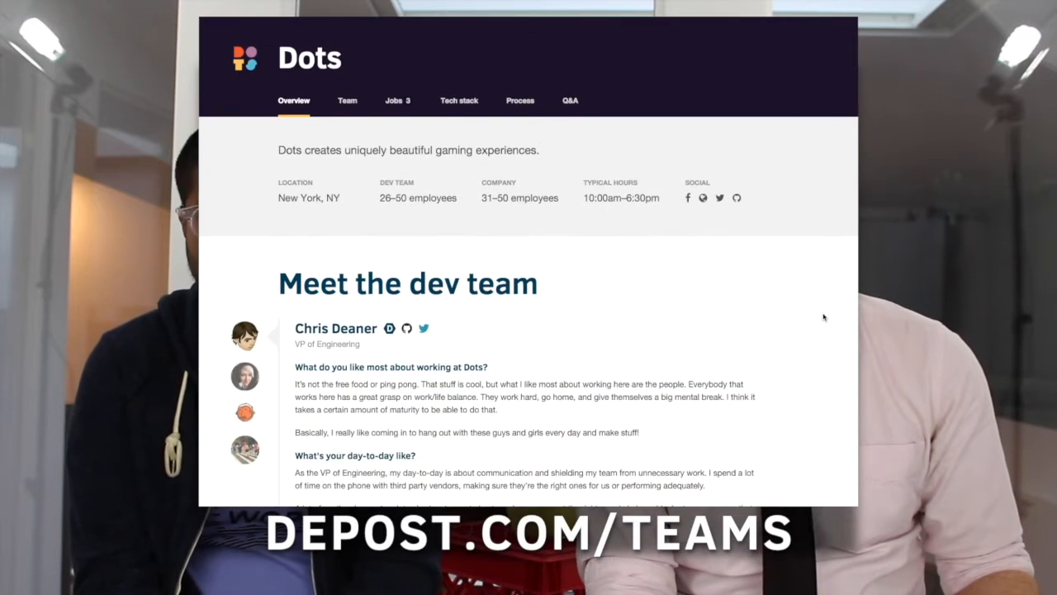
pyautogui.scroll(-3)
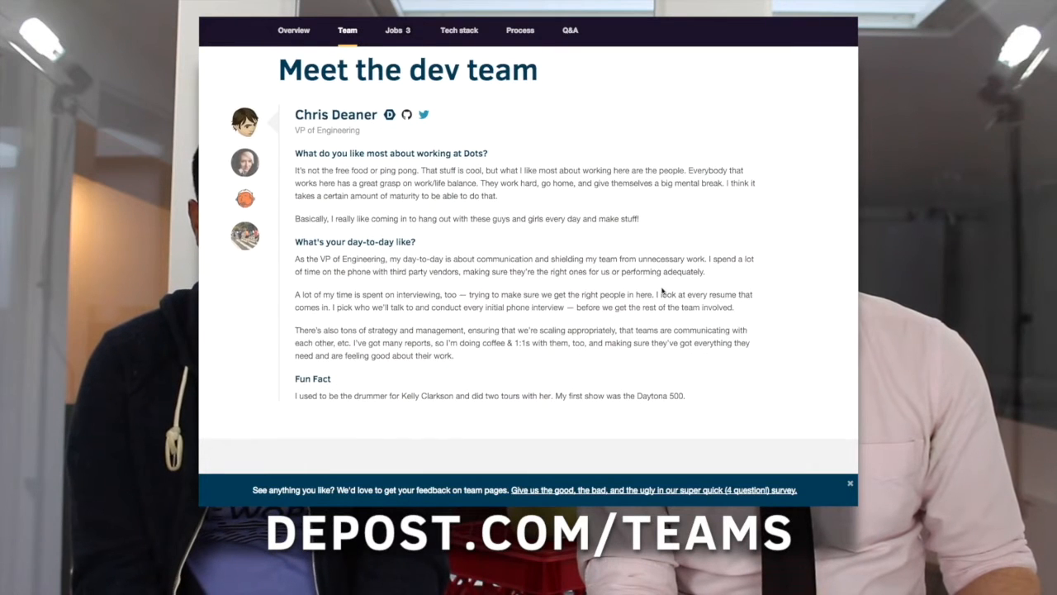
pyautogui.click(396, 30)
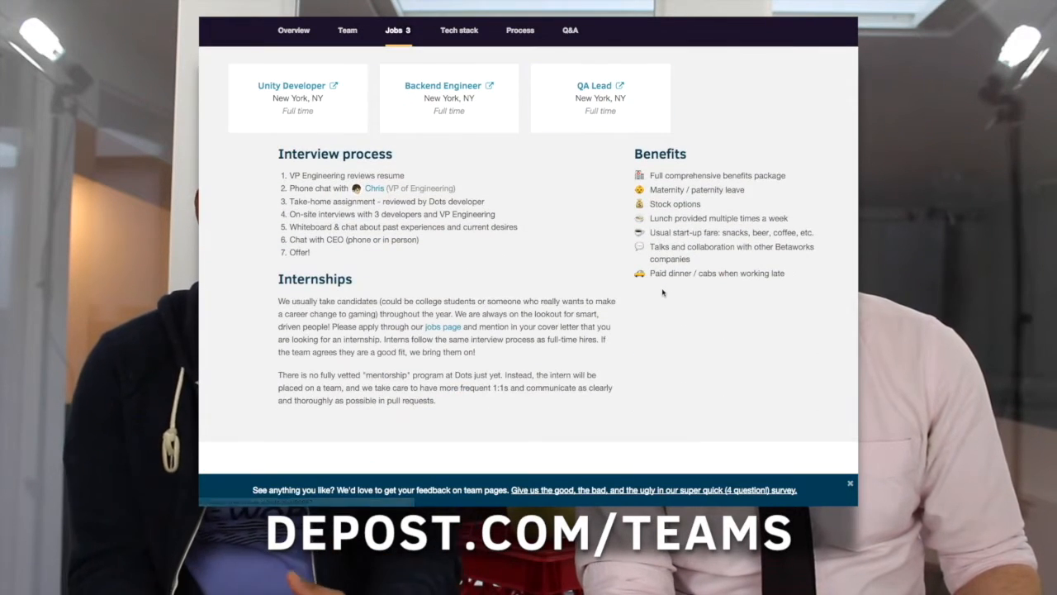
pyautogui.scroll(-3)
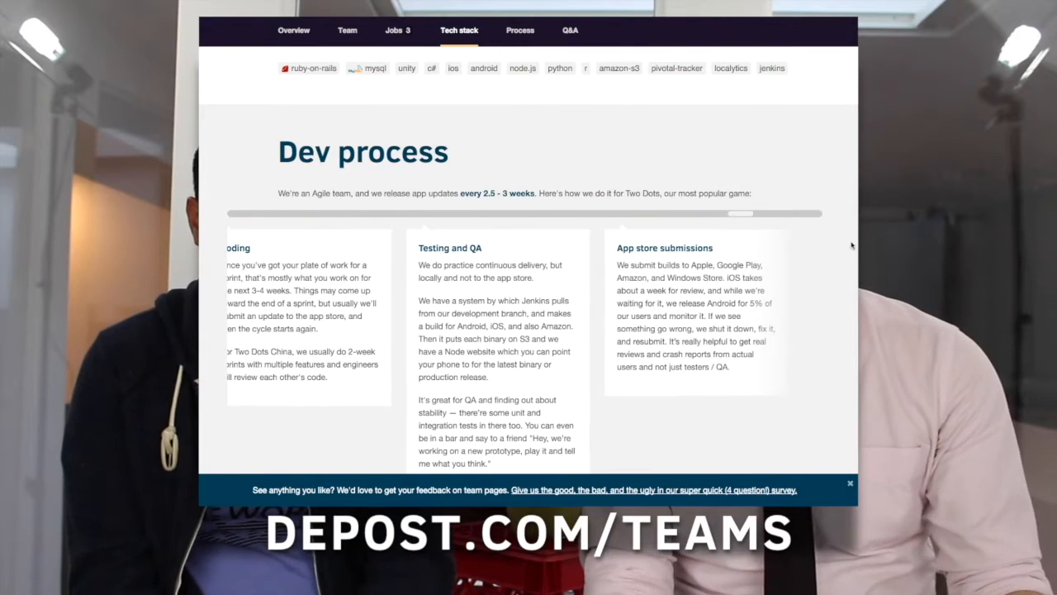
# Review the Q&A section of the Dots team page.
pyautogui.click(570, 30)
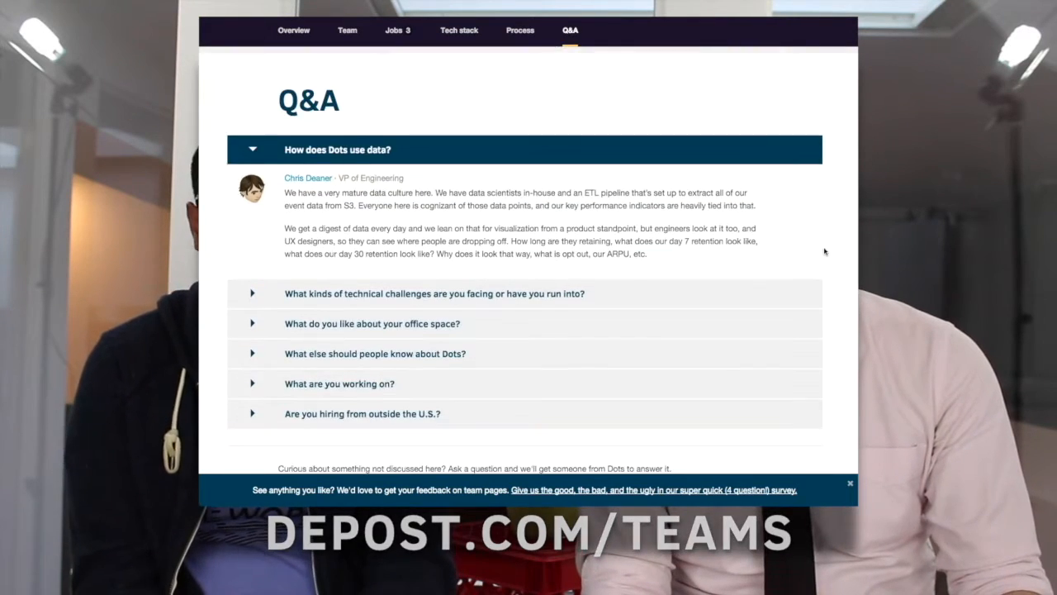
pyautogui.scroll(-3)
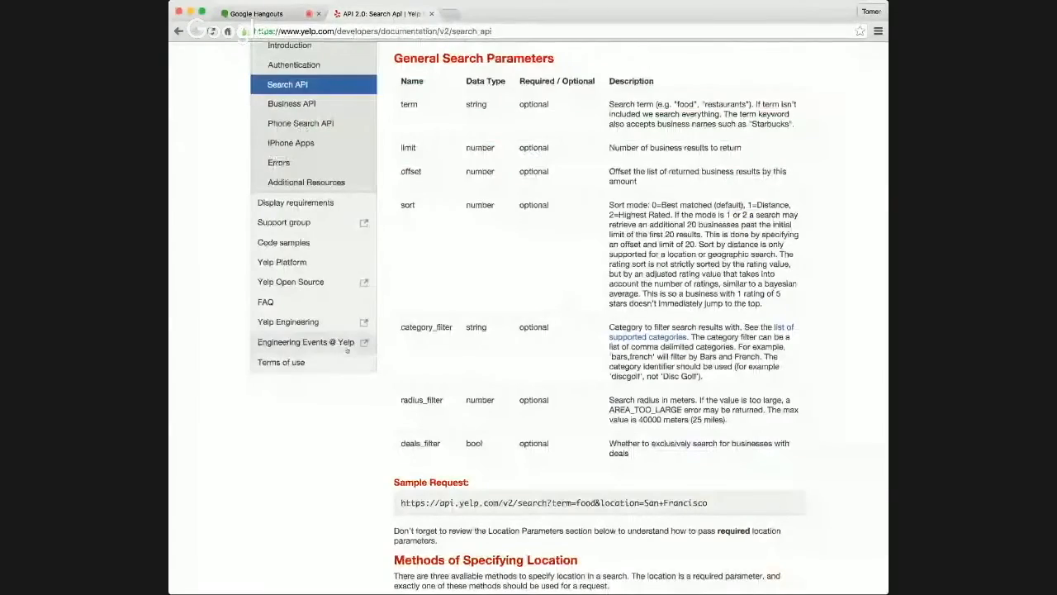
# Run an API console search with Find 'tacos' and Near 'new york' and view the JSON response.
pyautogui.scroll(3)
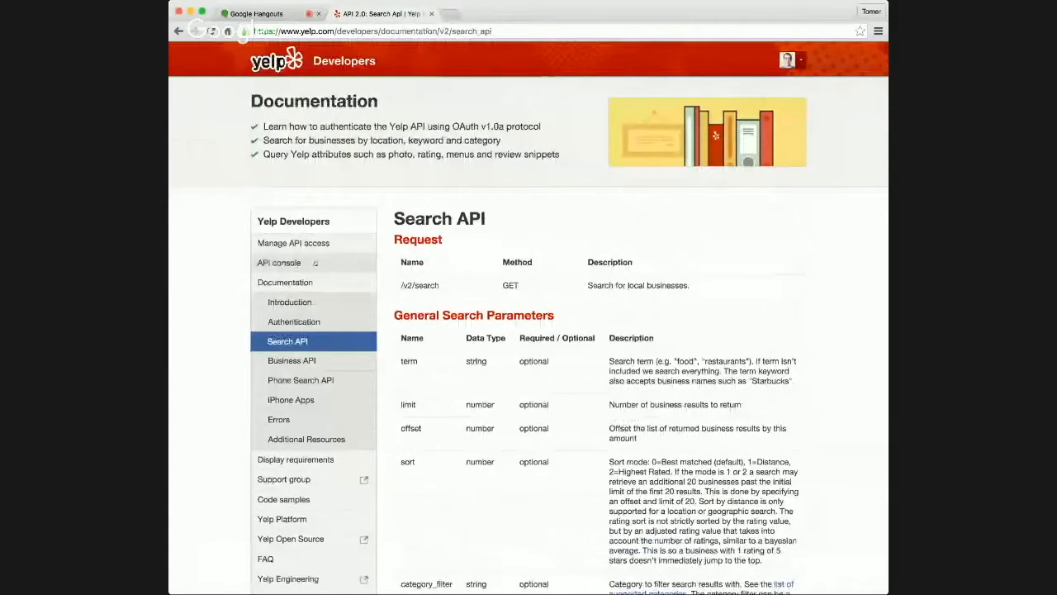
pyautogui.click(280, 261)
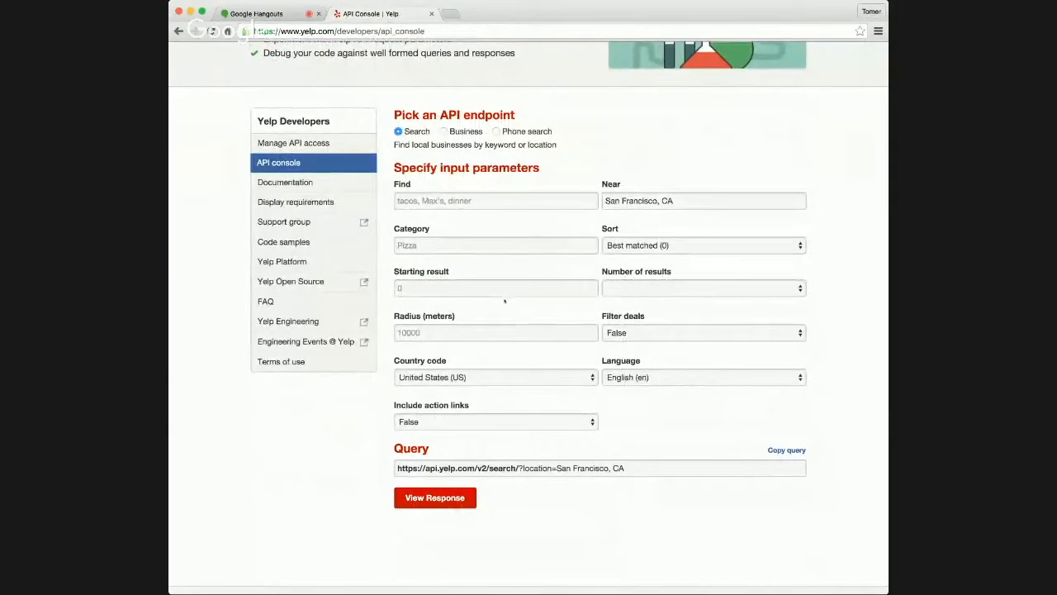
pyautogui.write('taco')
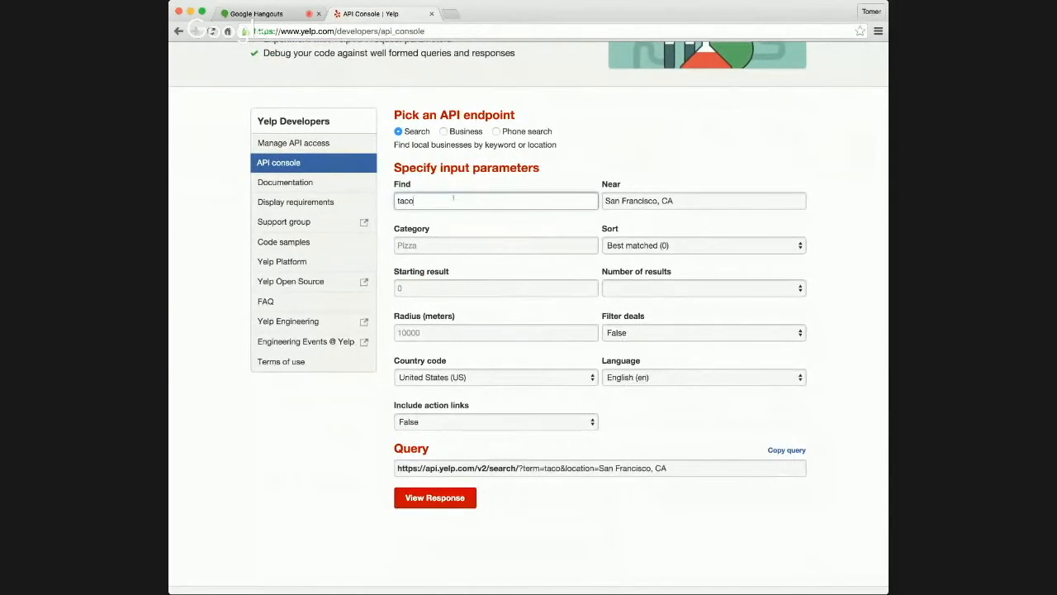
pyautogui.write('s')
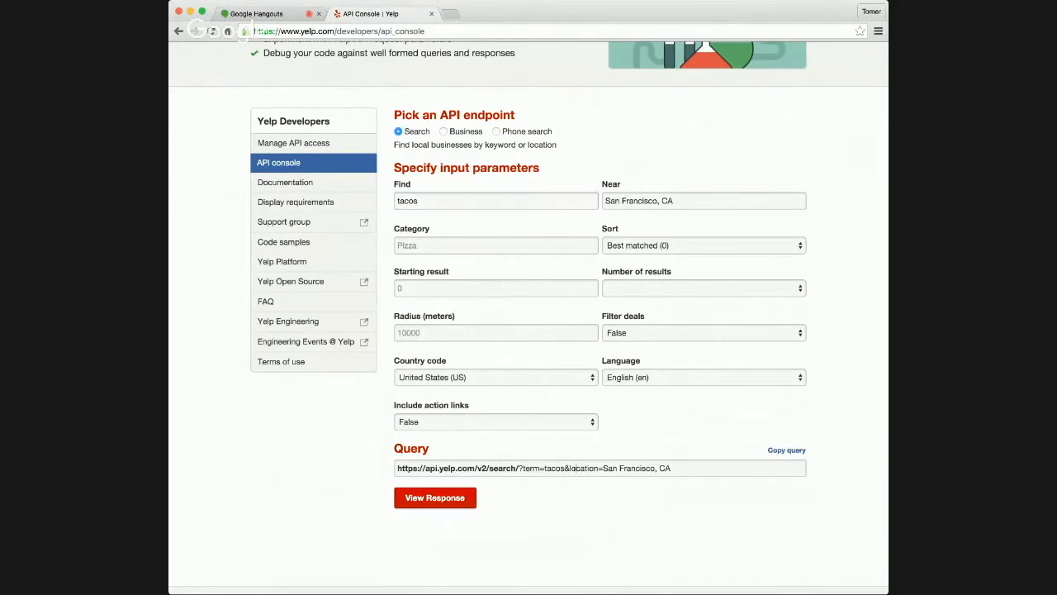
pyautogui.write('n')
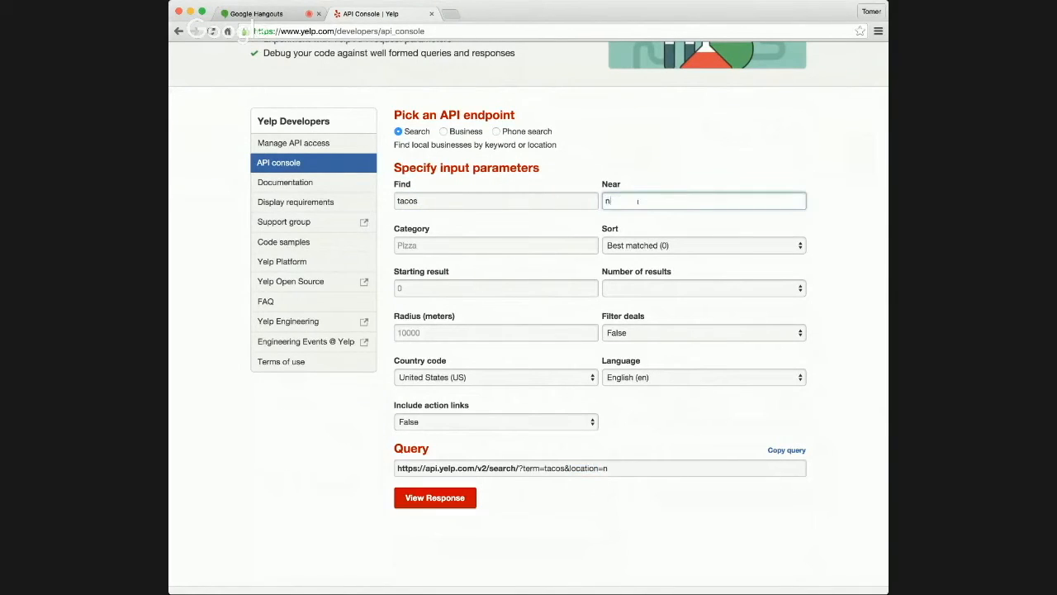
pyautogui.write('ew york')
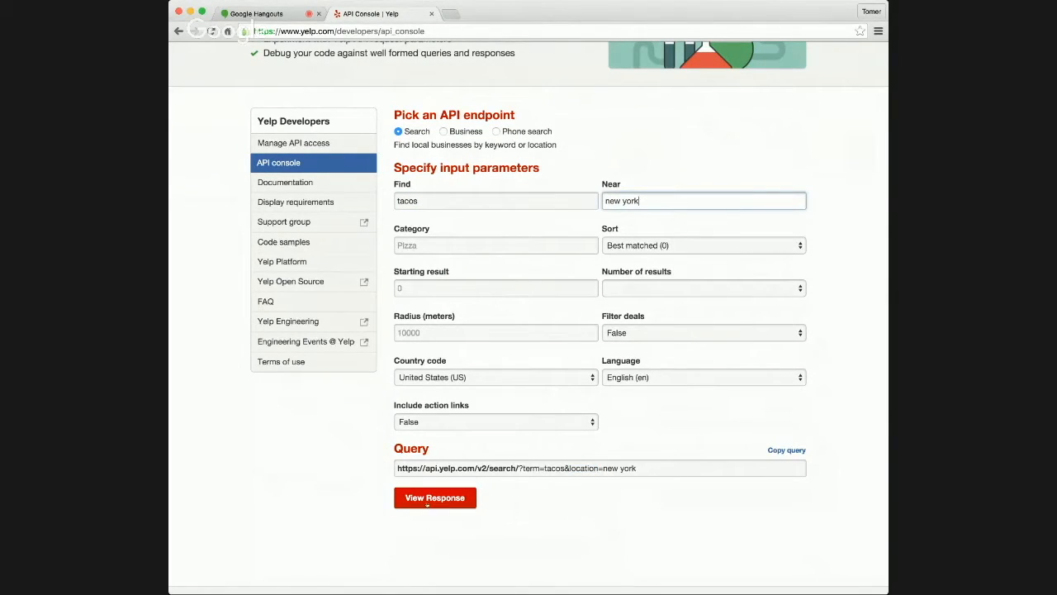
pyautogui.click(436, 497)
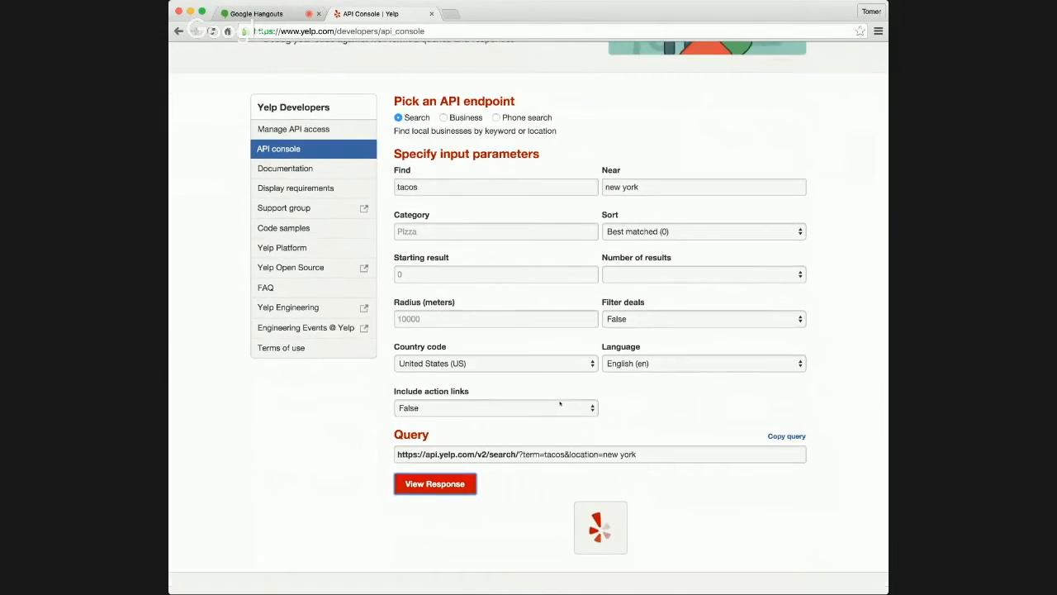
pyautogui.click(436, 482)
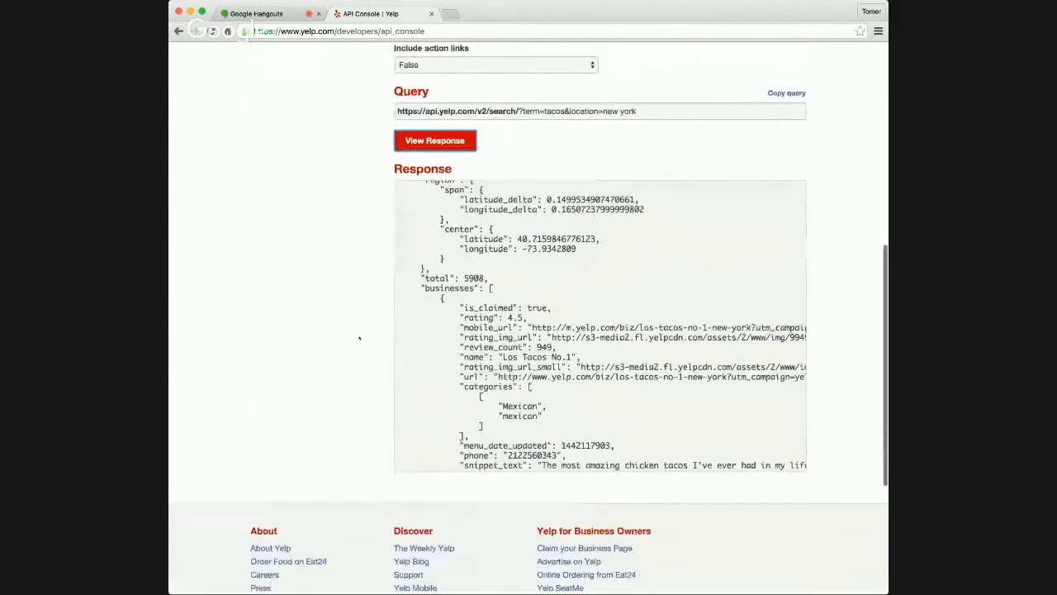
# Scroll through the taco search response JSON to locate the Los Tacos No. 1 listing.
pyautogui.scroll(3)
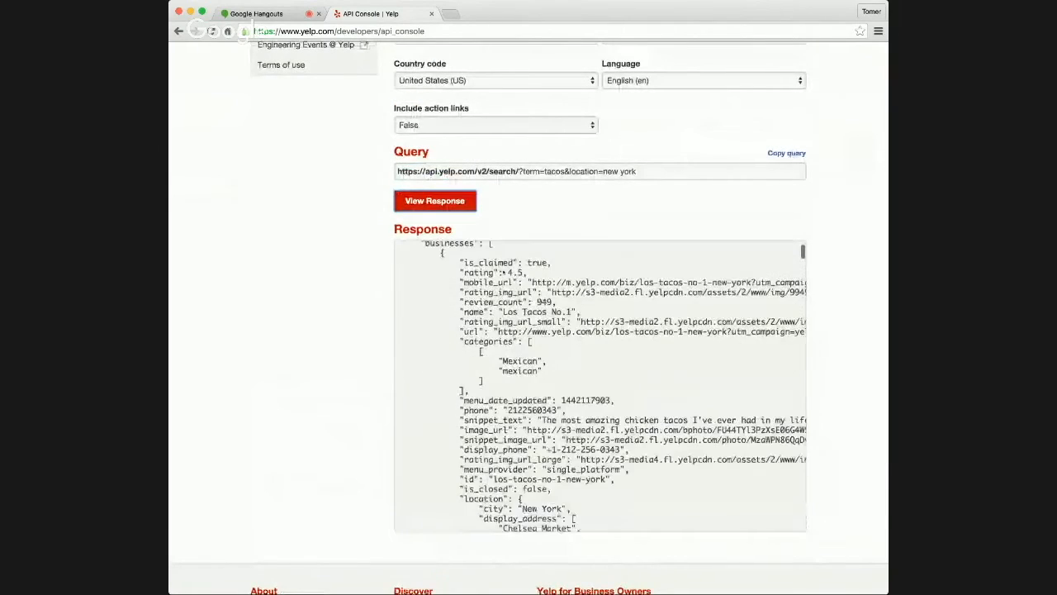
pyautogui.scroll(3)
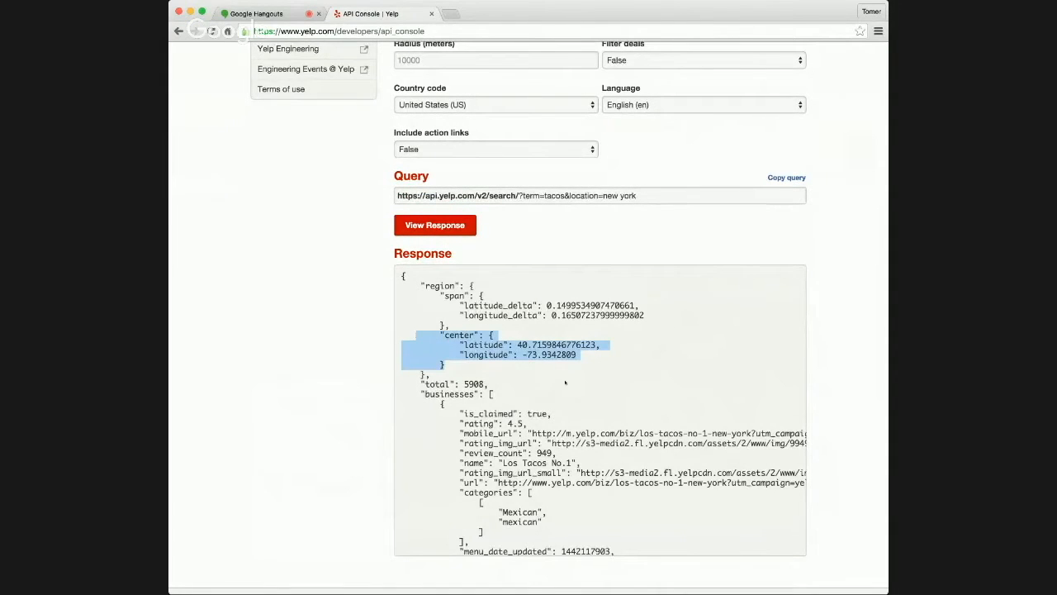
pyautogui.scroll(-3)
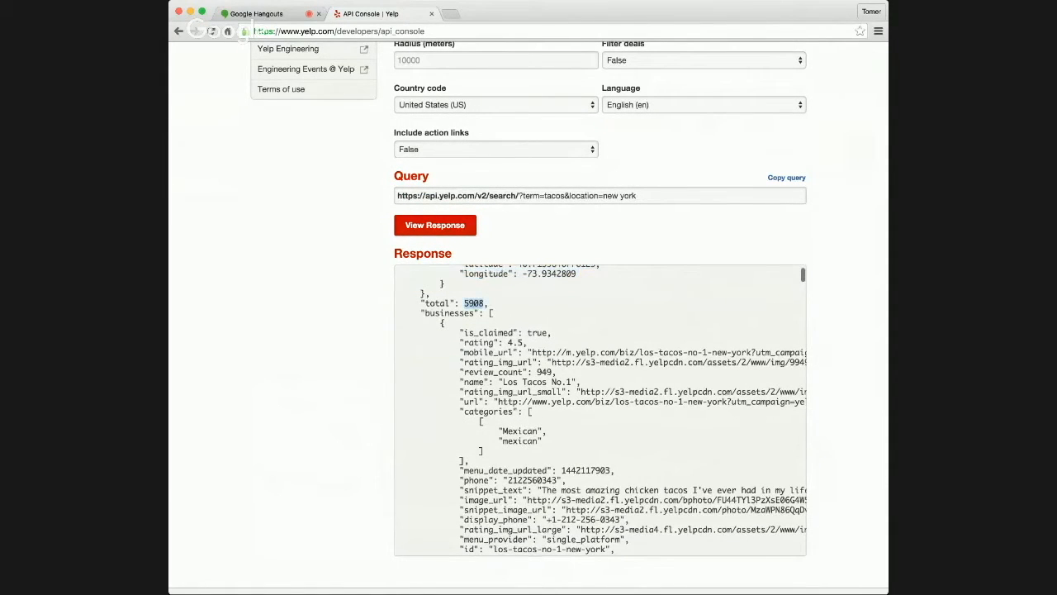
pyautogui.scroll(-3)
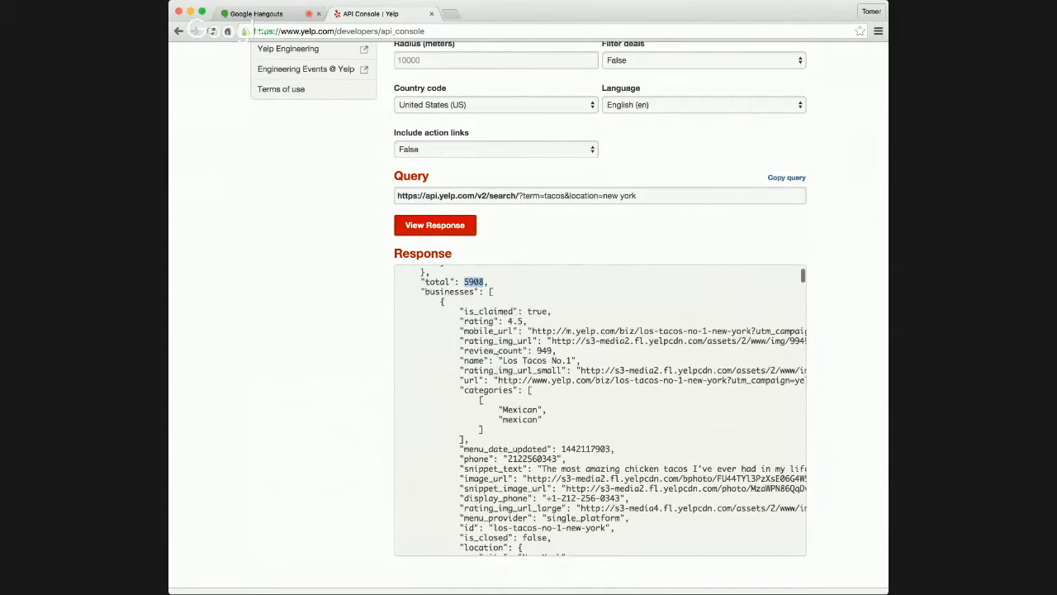
pyautogui.scroll(-3)
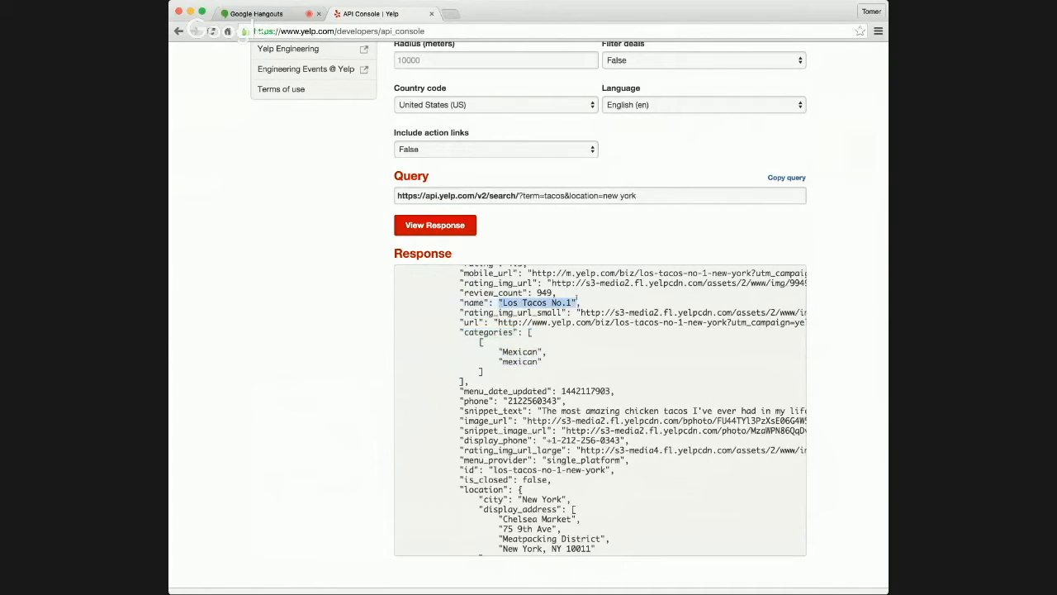
pyautogui.scroll(-3)
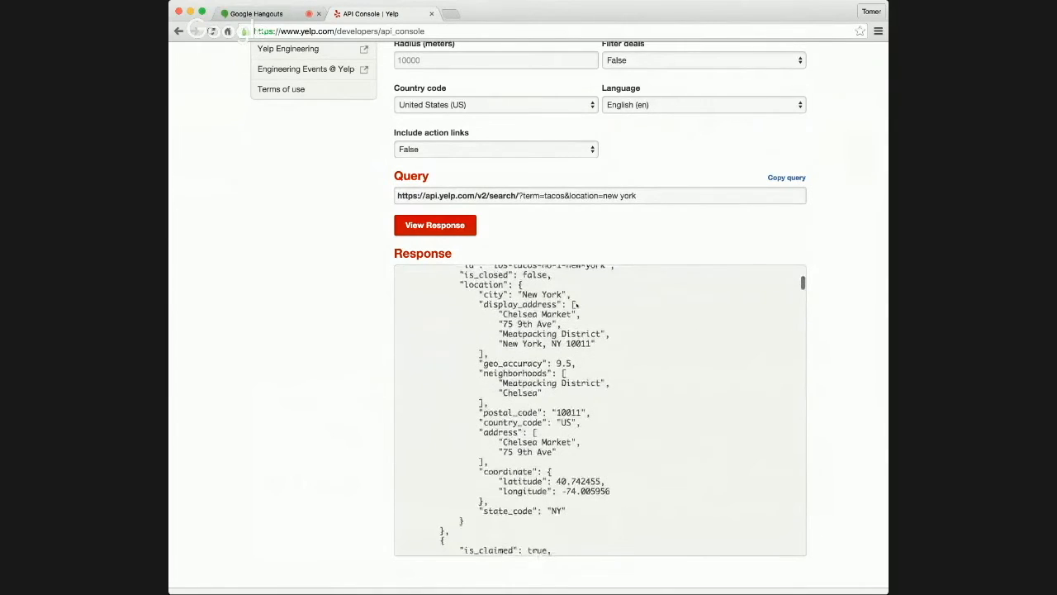
pyautogui.scroll(-3)
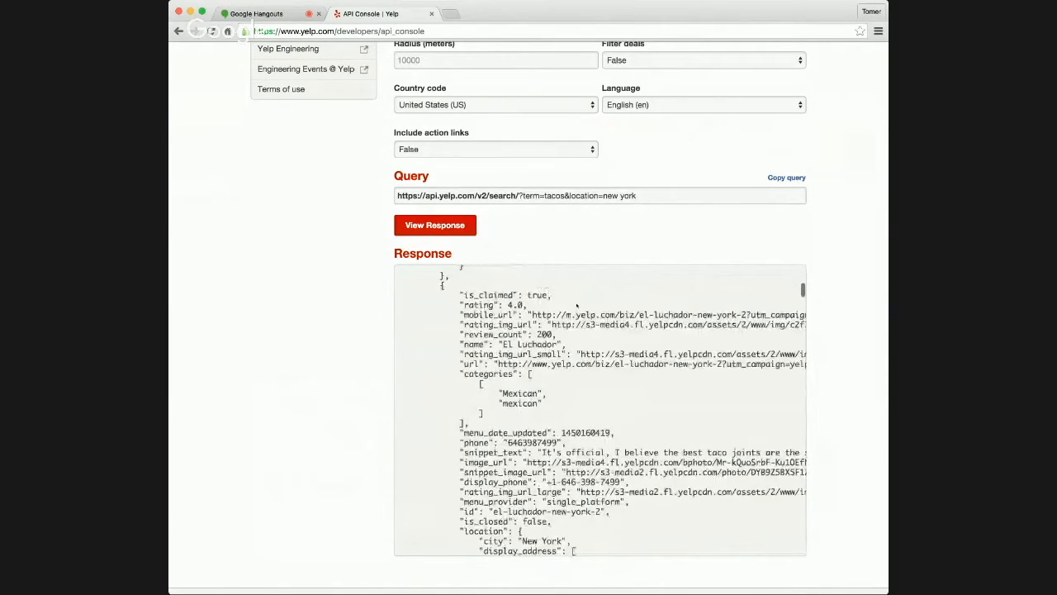
pyautogui.scroll(-3)
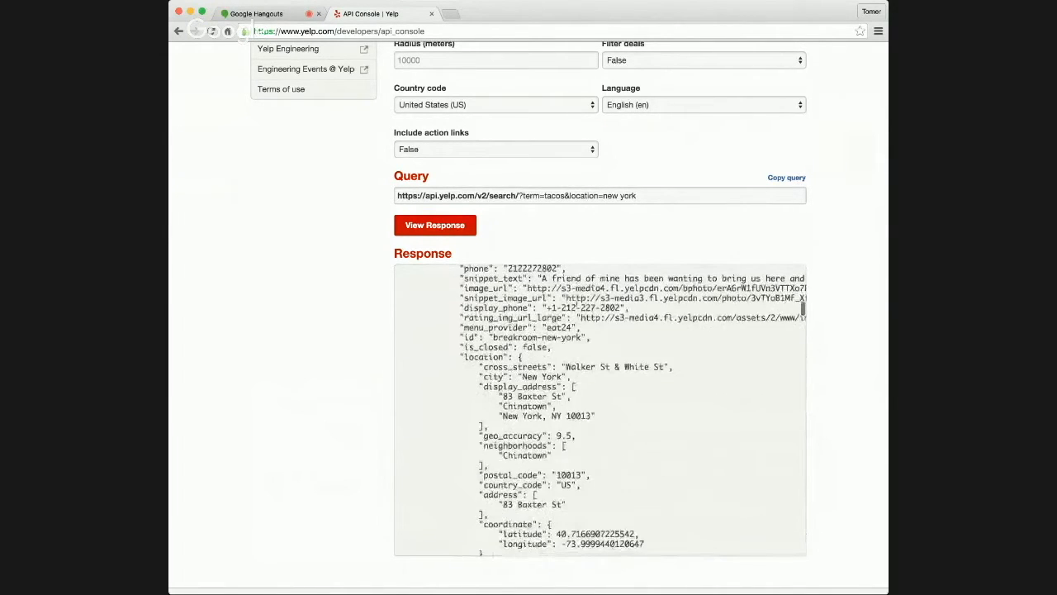
pyautogui.scroll(-3)
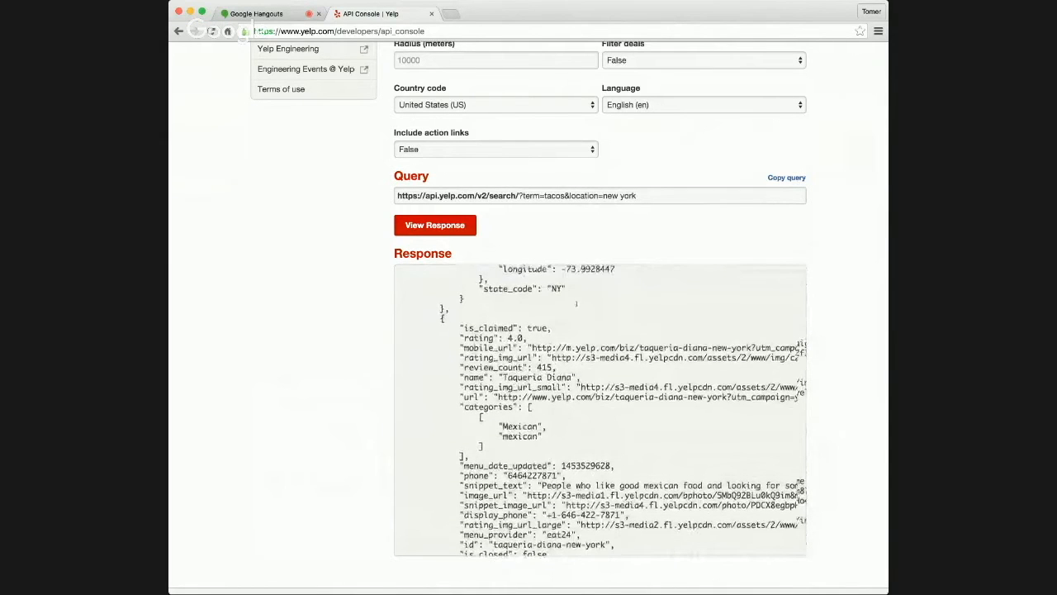
pyautogui.scroll(-3)
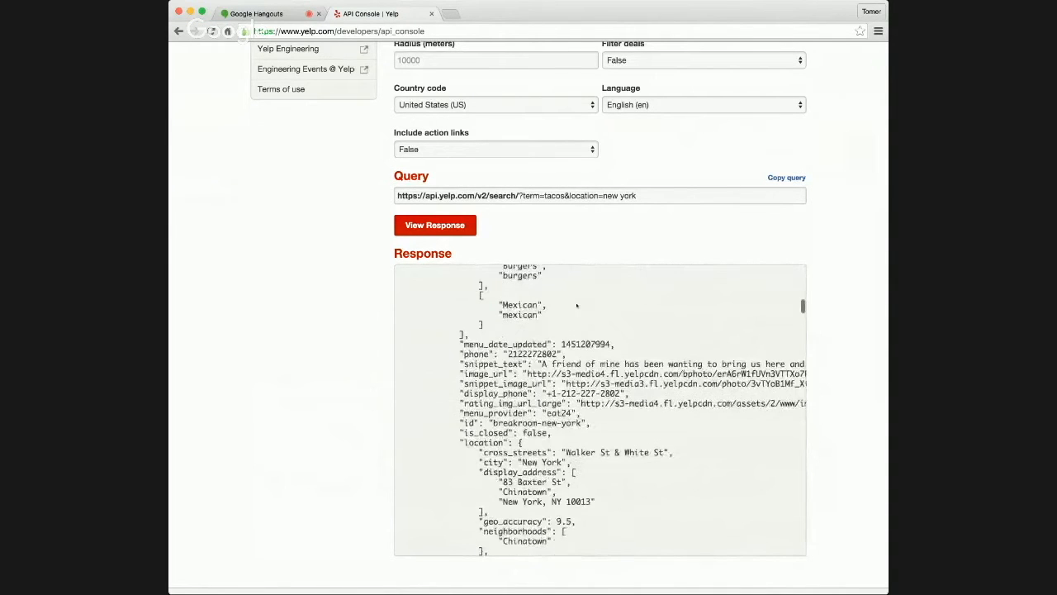
pyautogui.scroll(-3)
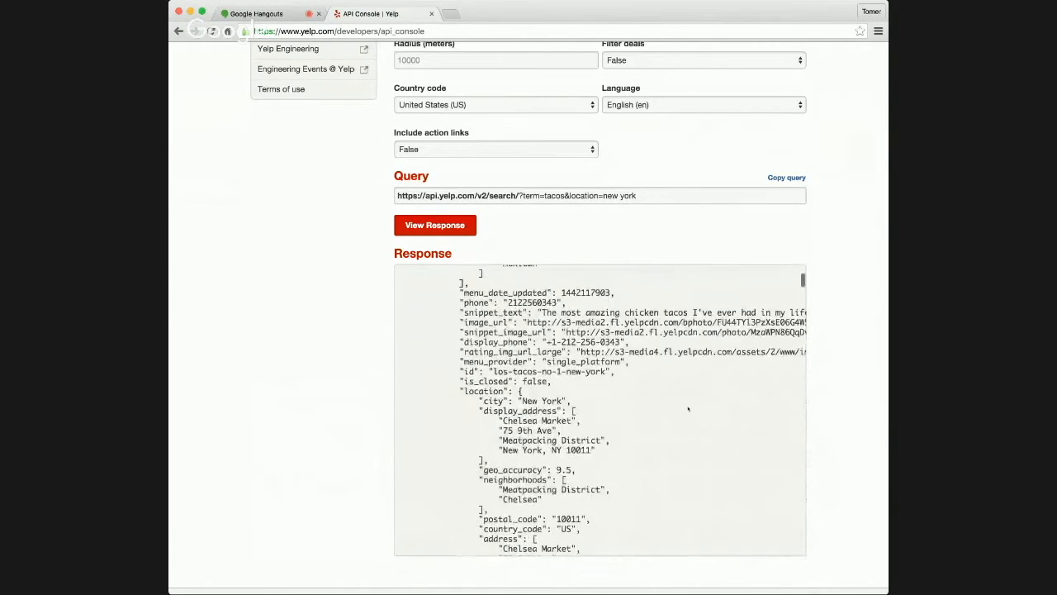
# Select the business id los-tacos-no-1-new-york in the Los Tacos No. 1 entry.
pyautogui.scroll(3)
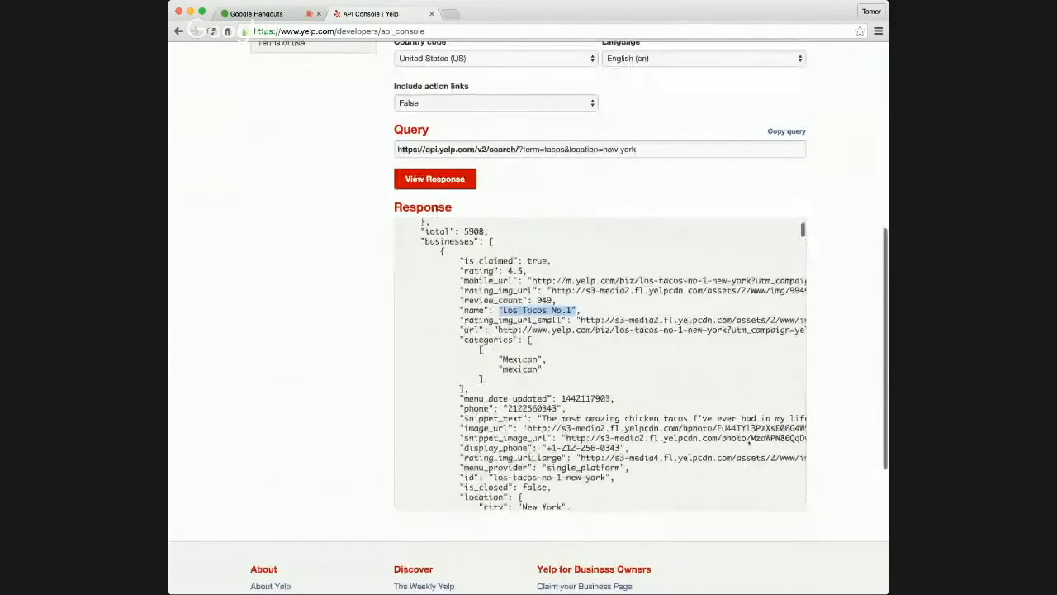
pyautogui.scroll(3)
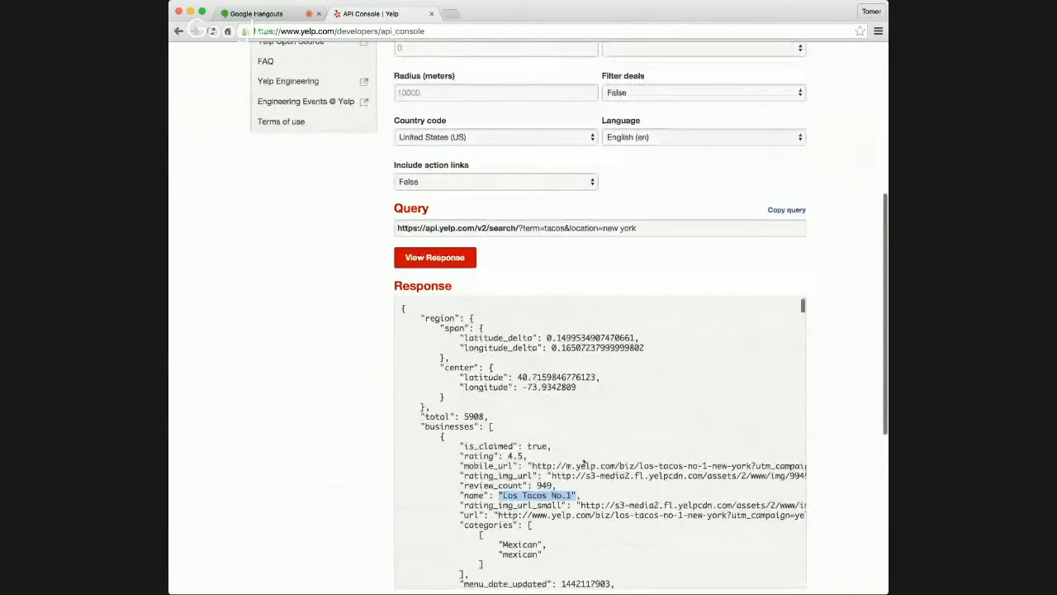
pyautogui.scroll(-3)
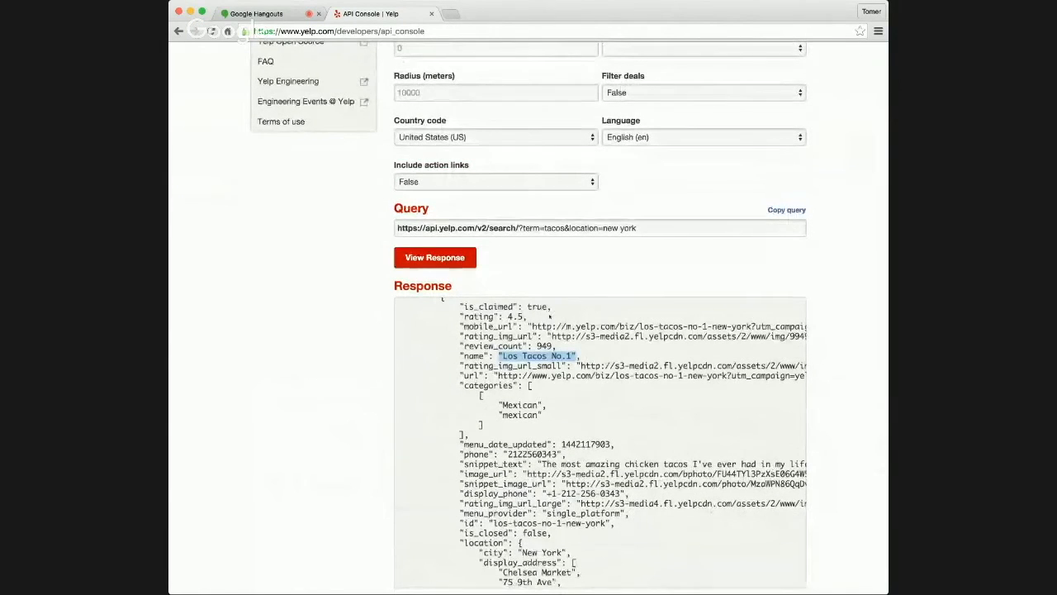
pyautogui.scroll(-3)
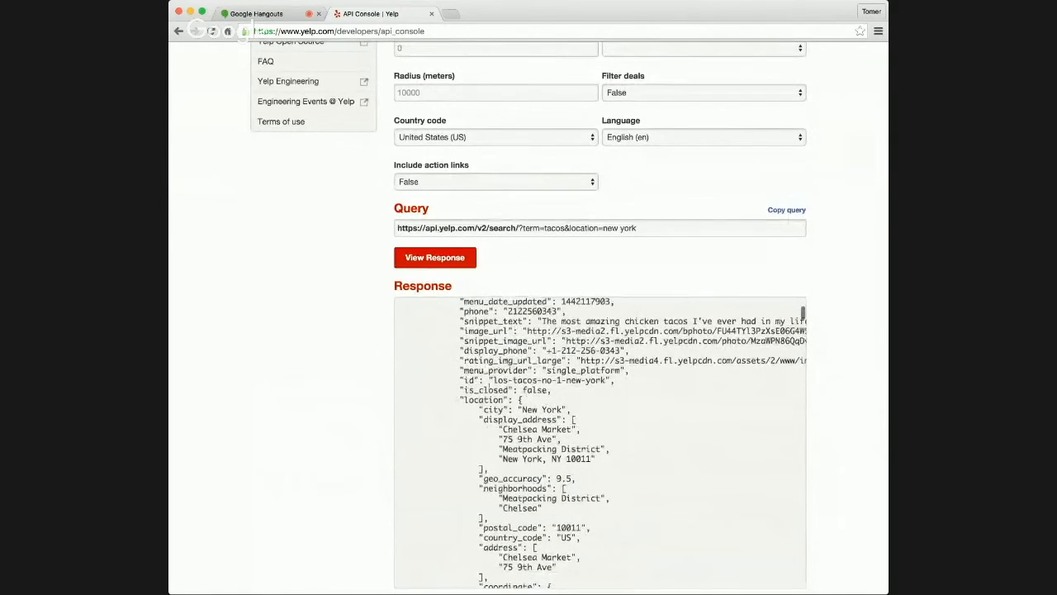
pyautogui.doubleClick(549, 380)
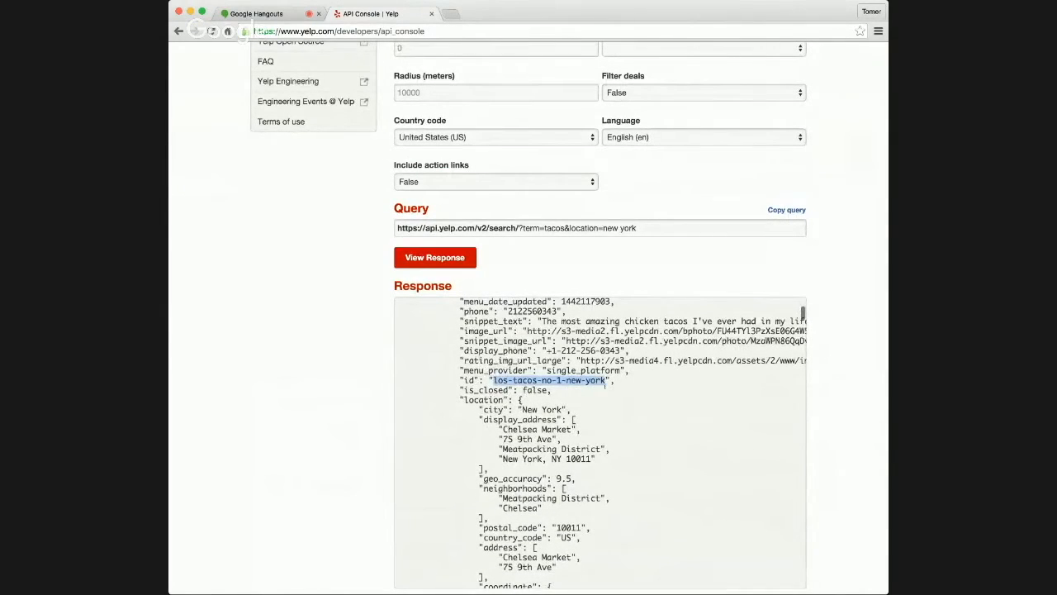
pyautogui.scroll(3)
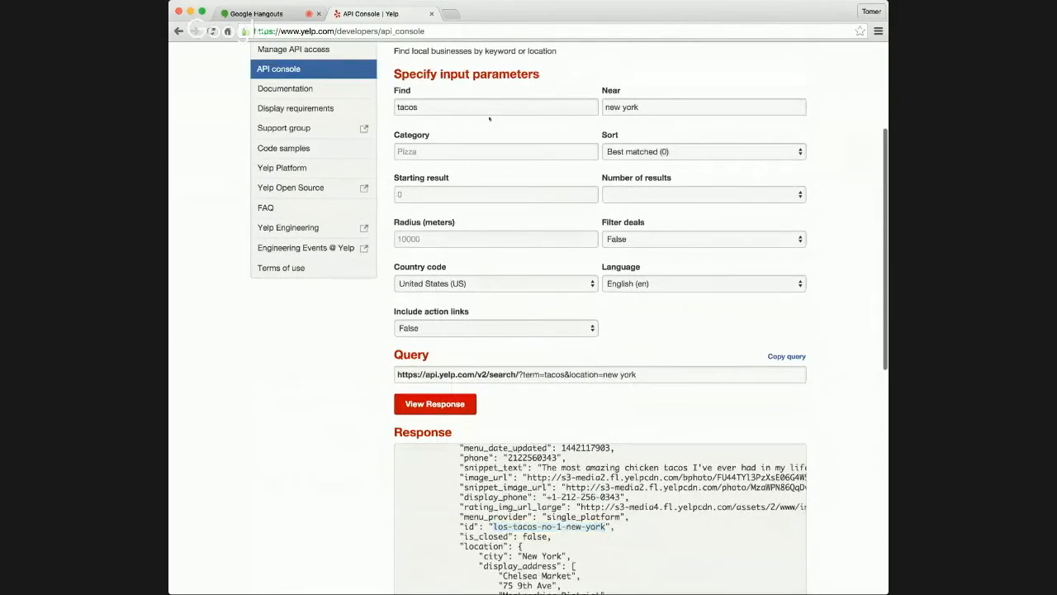
# Run a Business lookup for los-tacos-no-1-new-york with Include action links set to True.
pyautogui.click(446, 126)
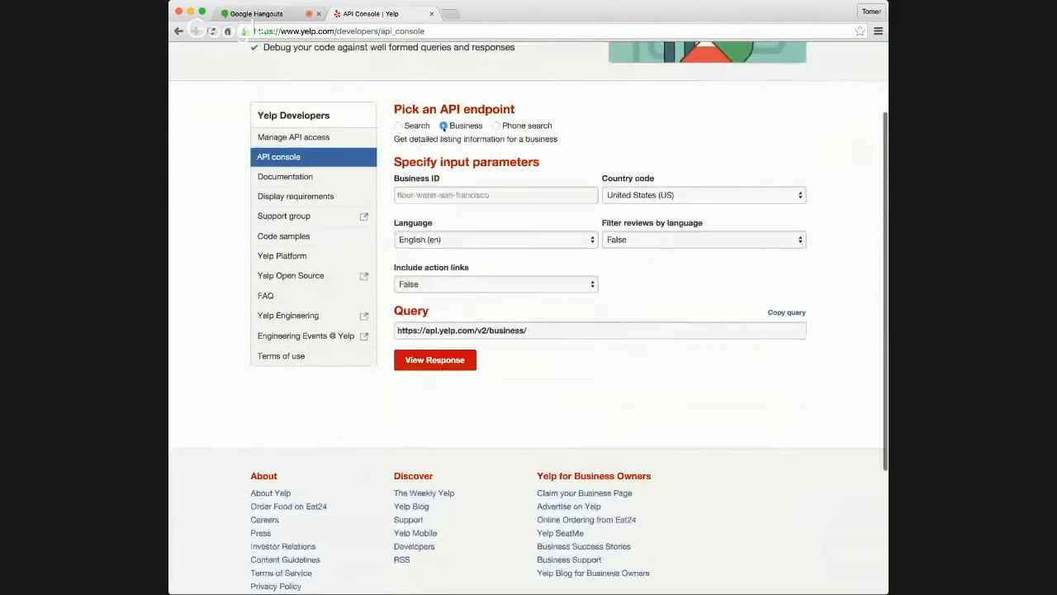
pyautogui.write('los-tacos-no-1-new-york')
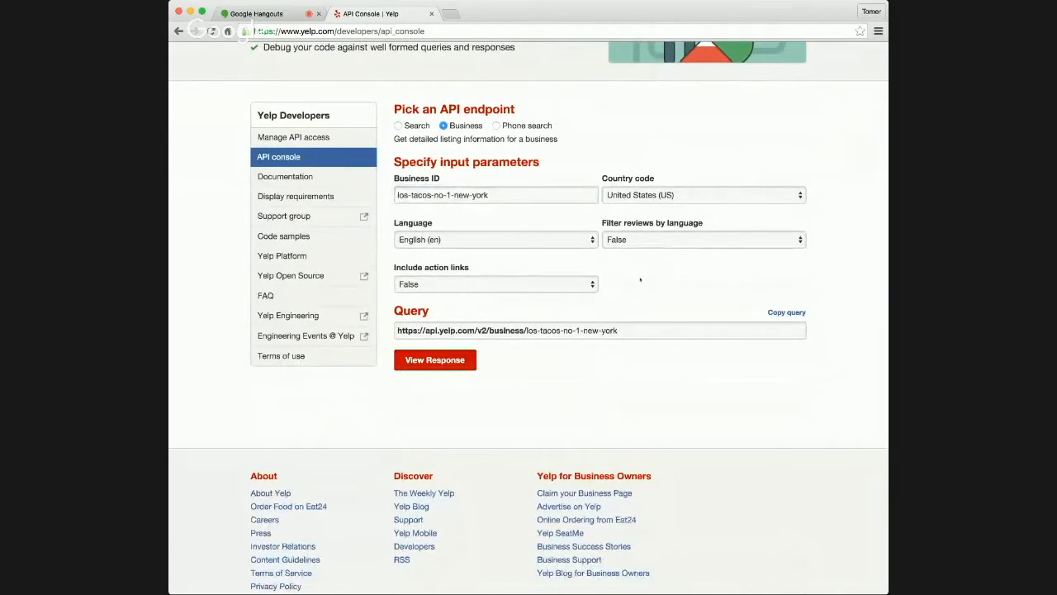
pyautogui.click(496, 284)
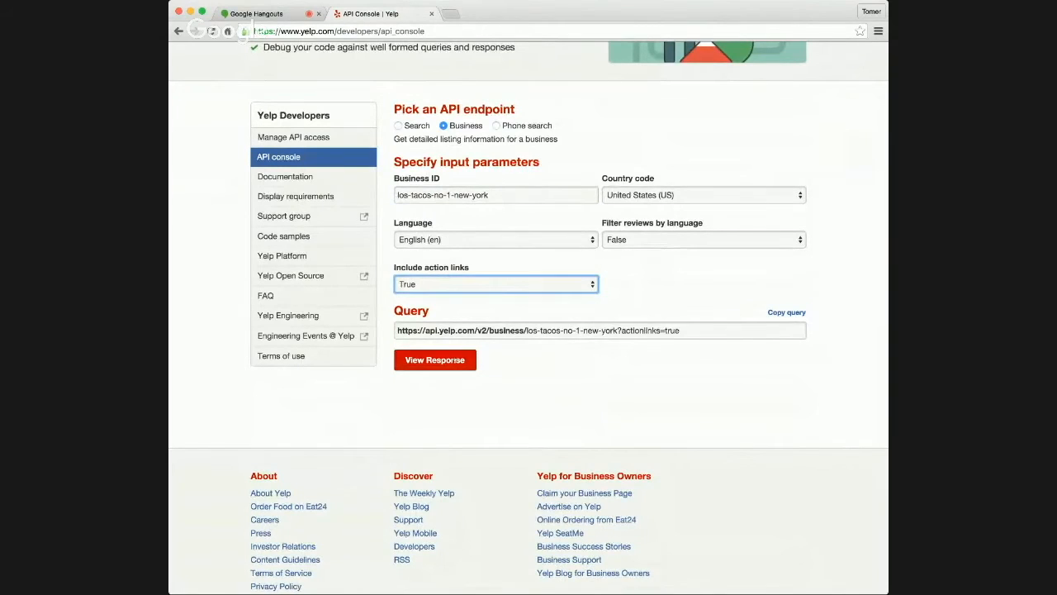
pyautogui.click(434, 360)
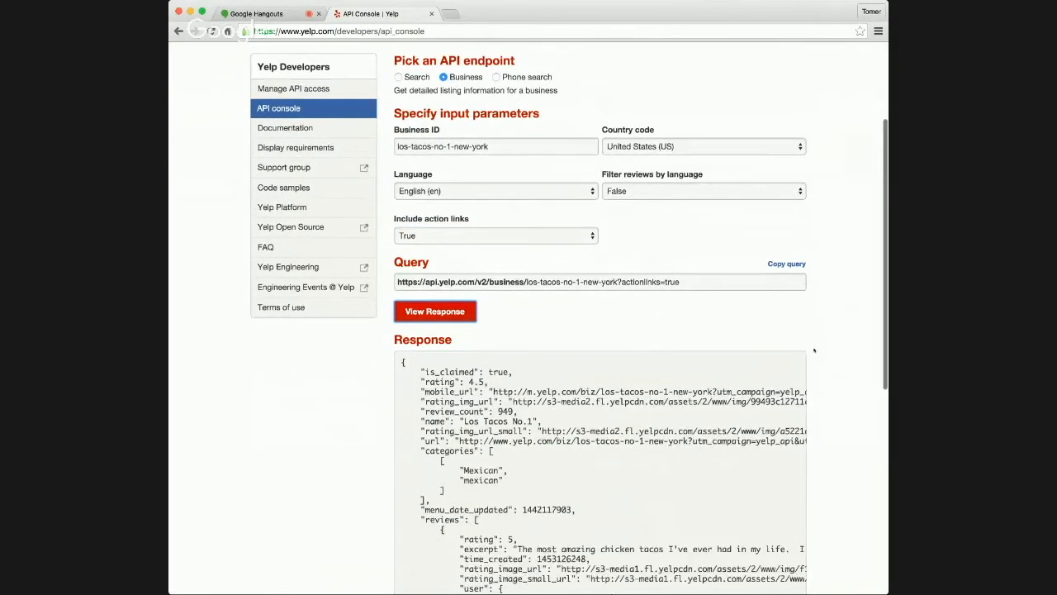
# Scroll the business response to the reviews block and go over the review excerpt.
pyautogui.scroll(-3)
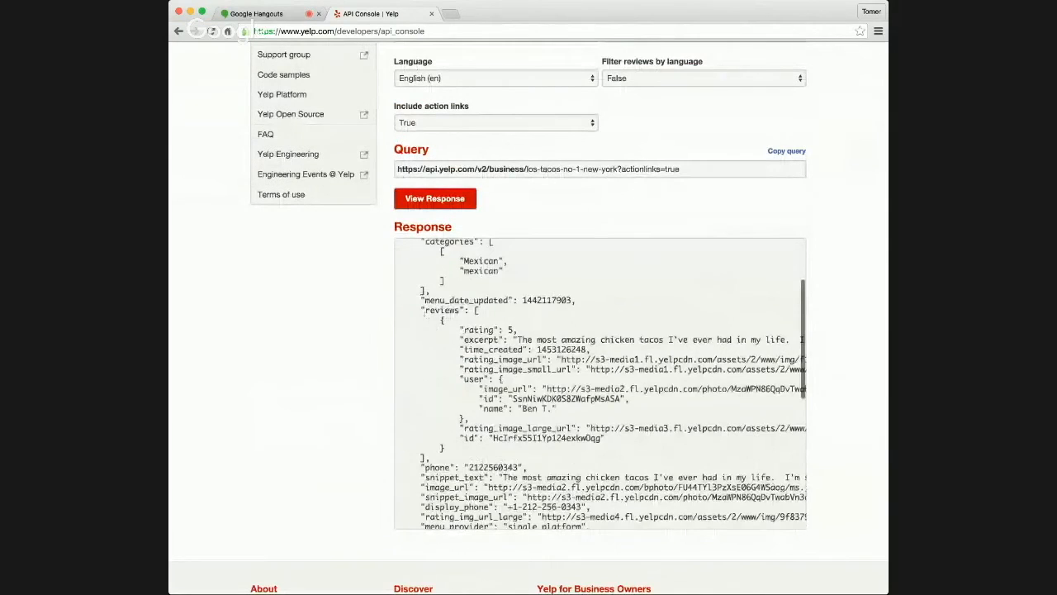
pyautogui.scroll(-3)
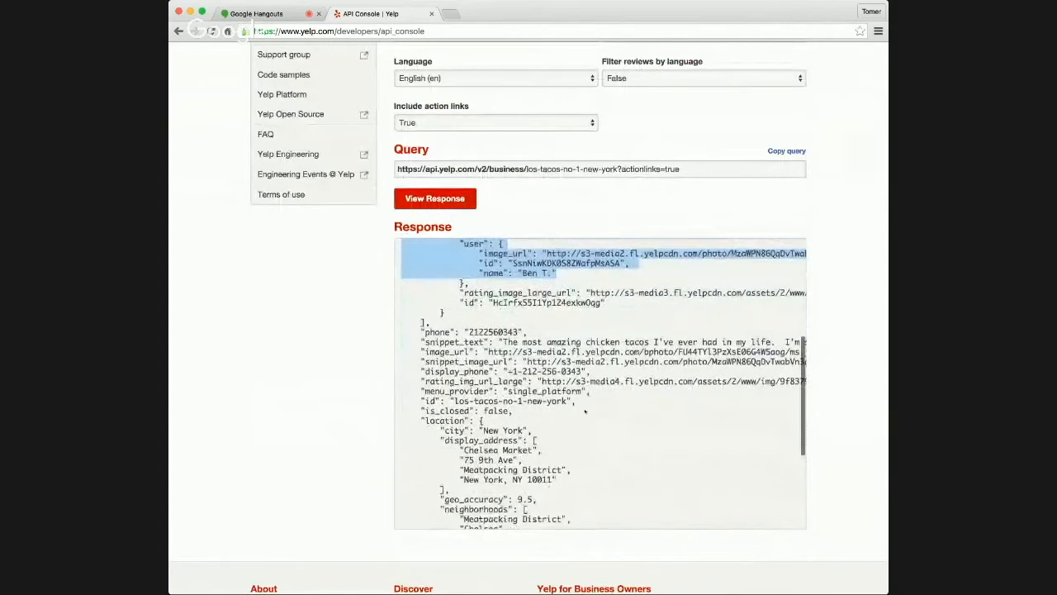
pyautogui.scroll(-3)
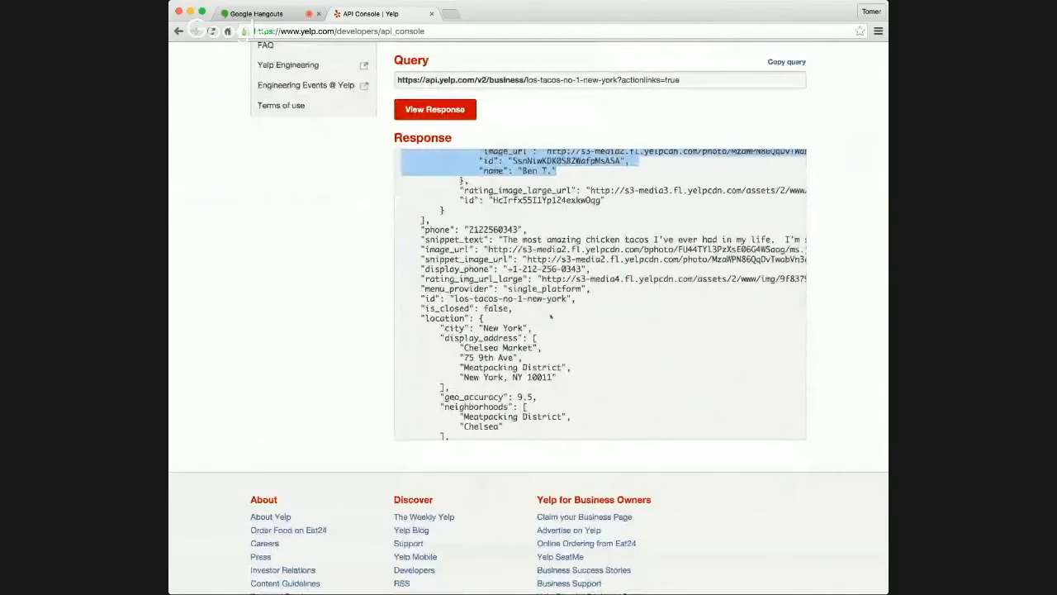
pyautogui.scroll(3)
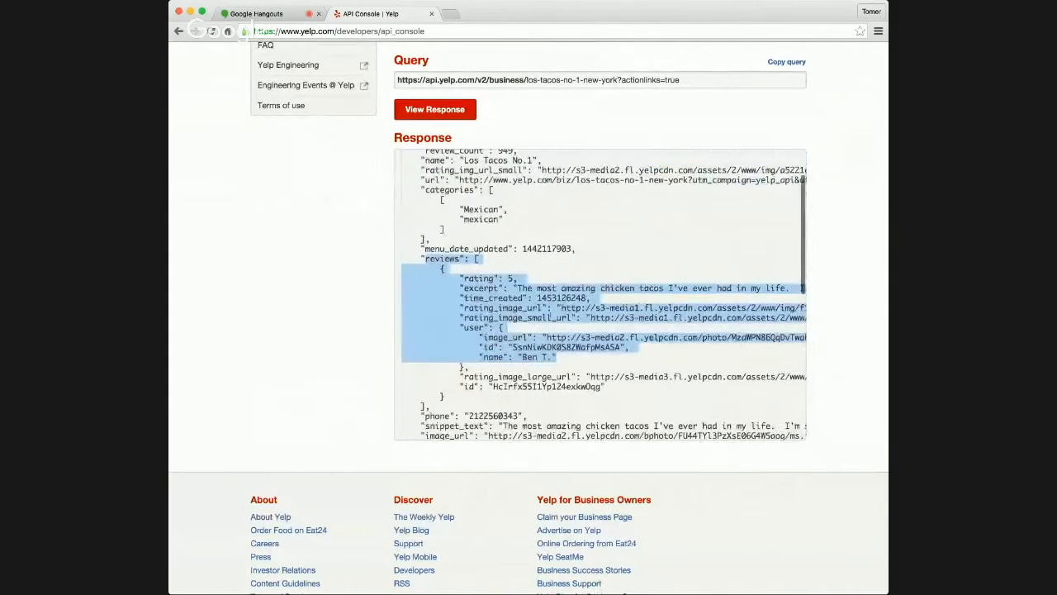
pyautogui.scroll(3)
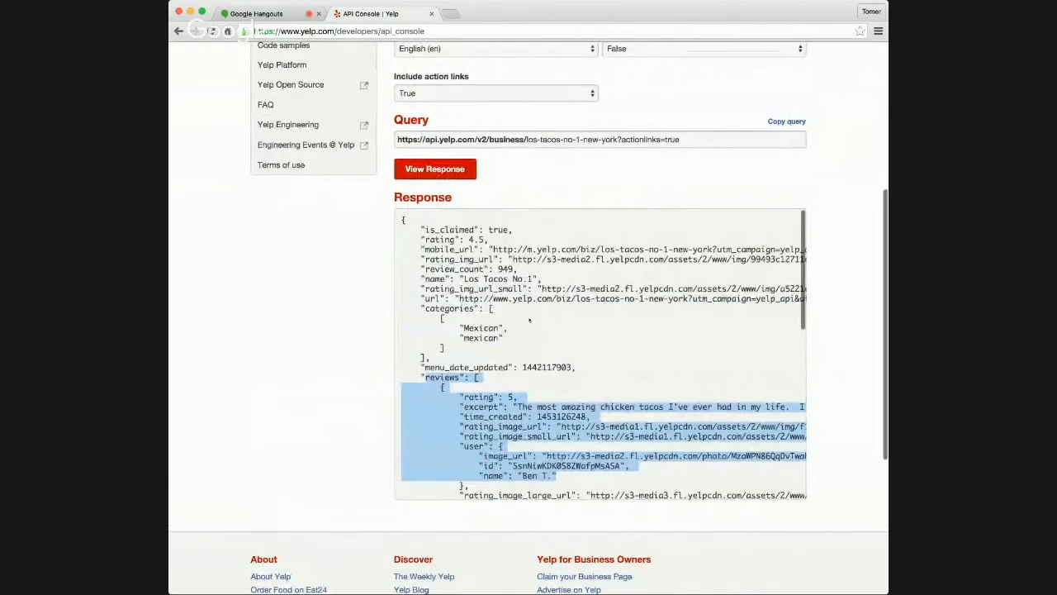
pyautogui.scroll(-3)
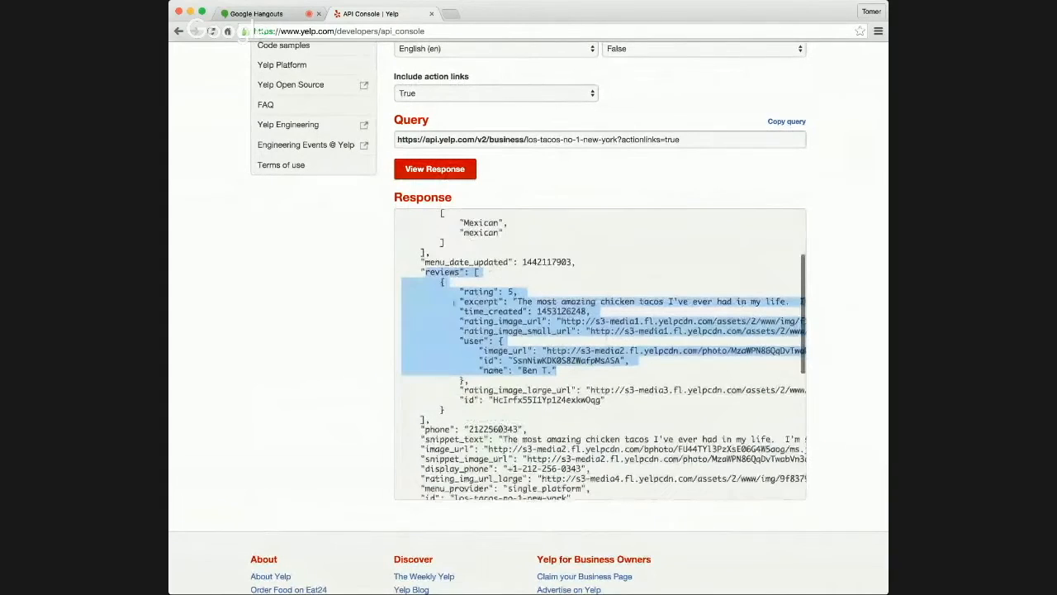
pyautogui.scroll(-3)
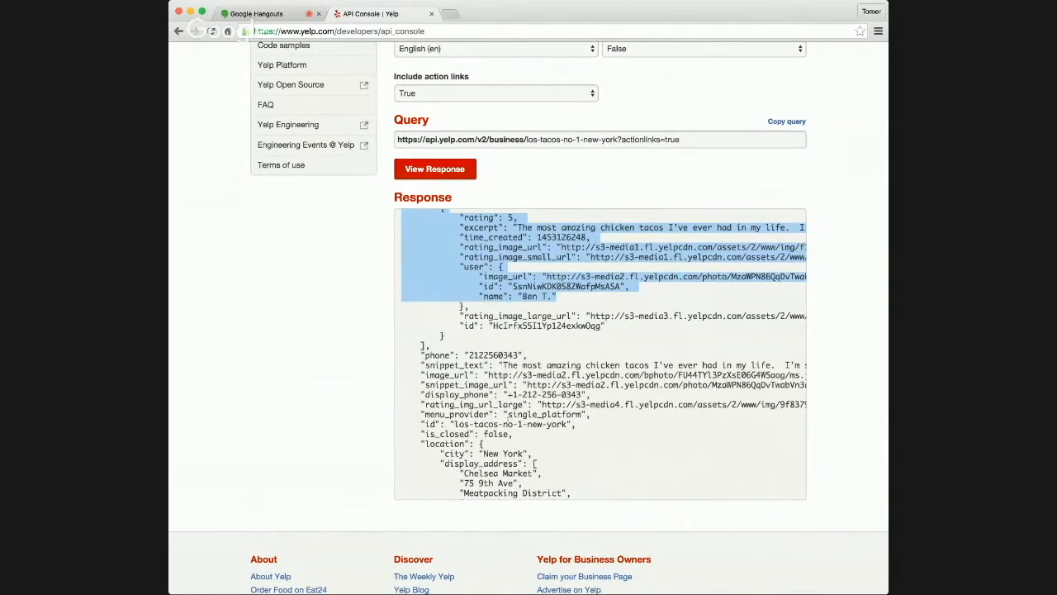
pyautogui.scroll(-3)
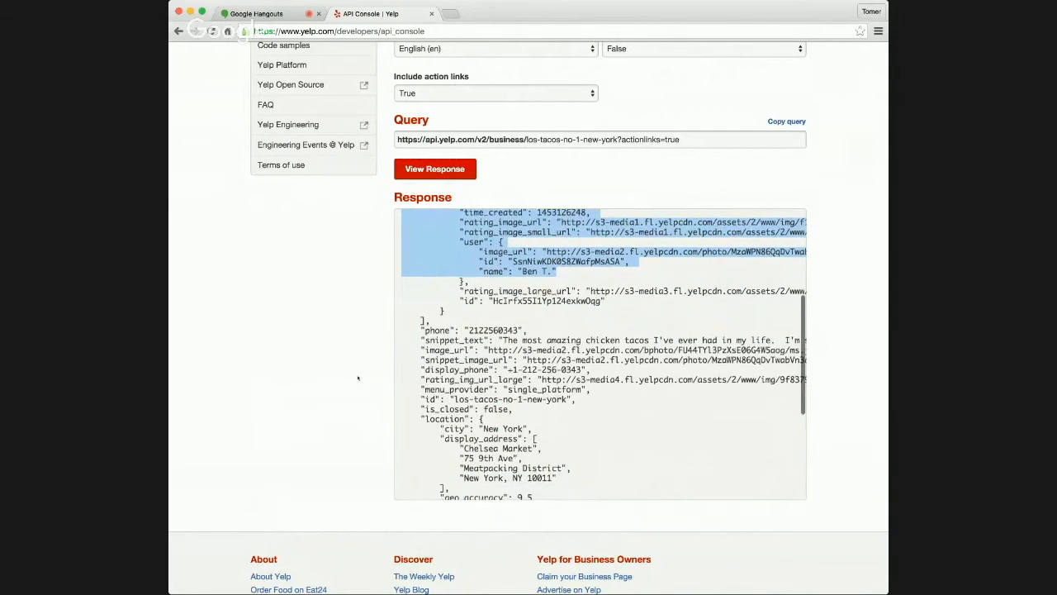
pyautogui.scroll(3)
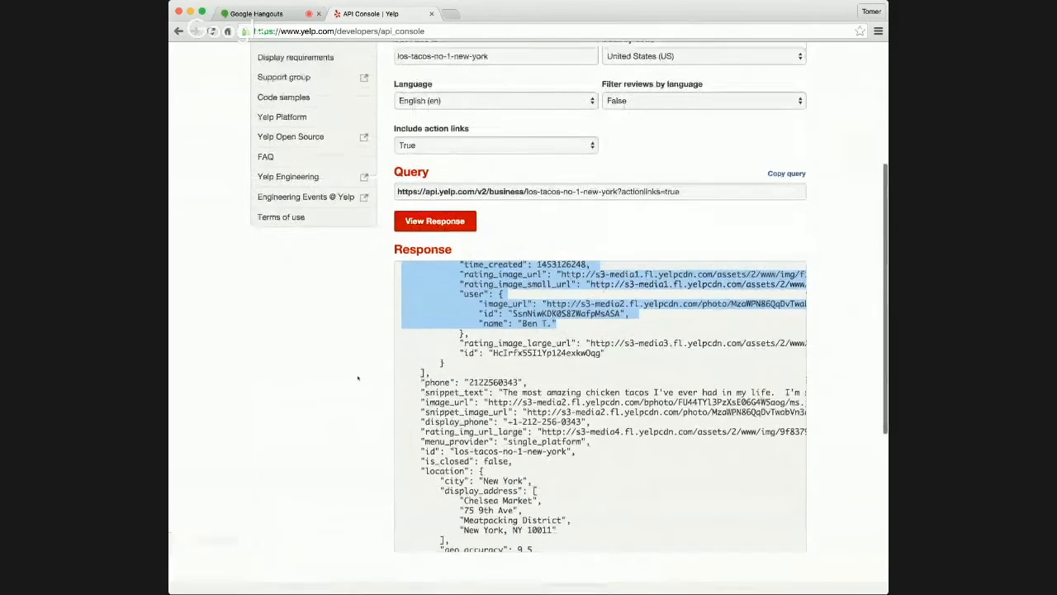
pyautogui.scroll(3)
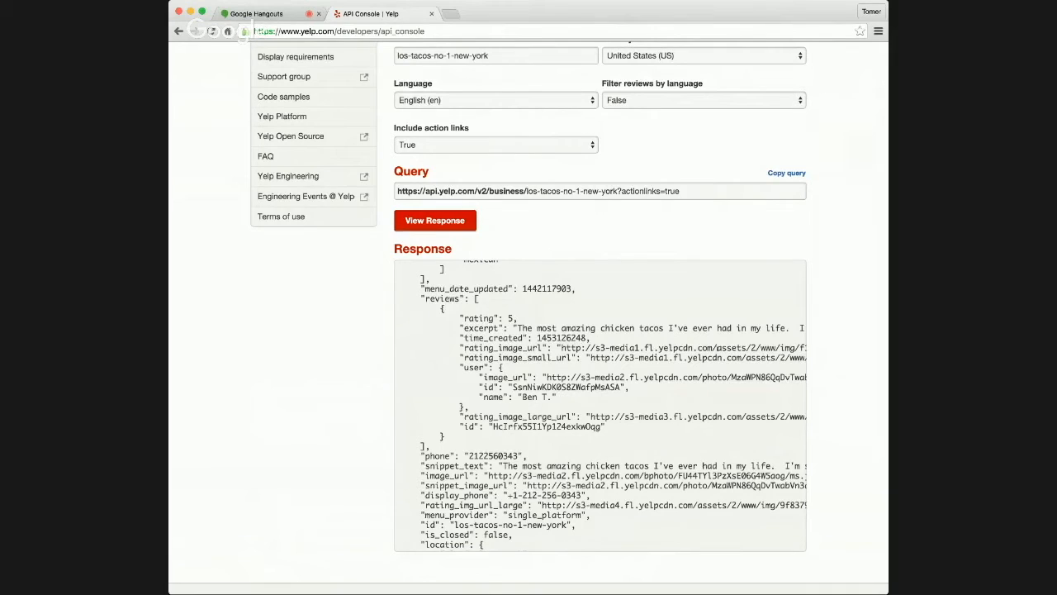
pyautogui.moveTo(642, 410)
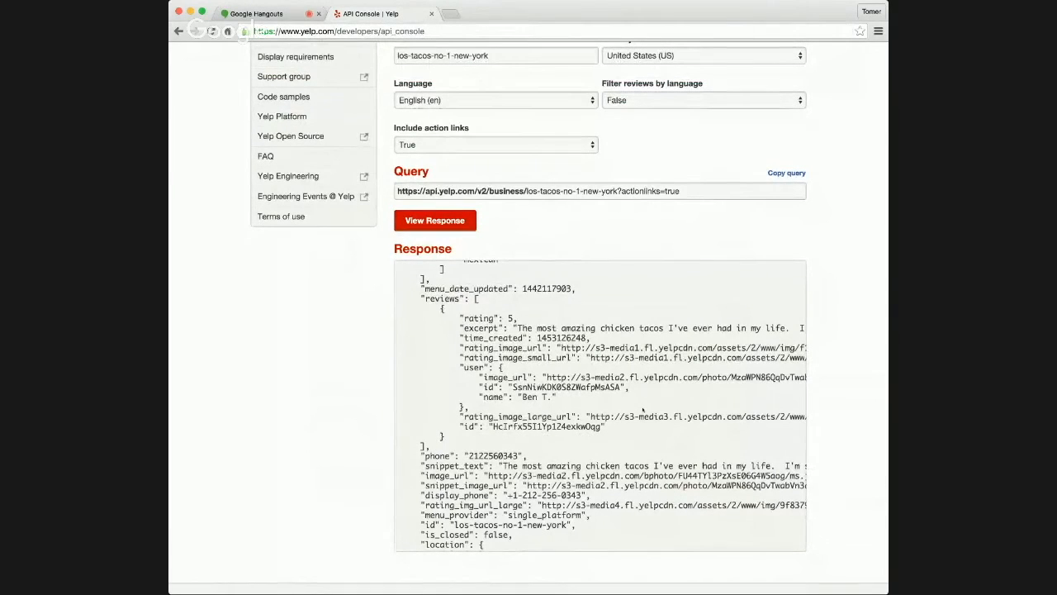
# Return the console to the Search endpoint and switch to the Google Hangouts call.
pyautogui.scroll(3)
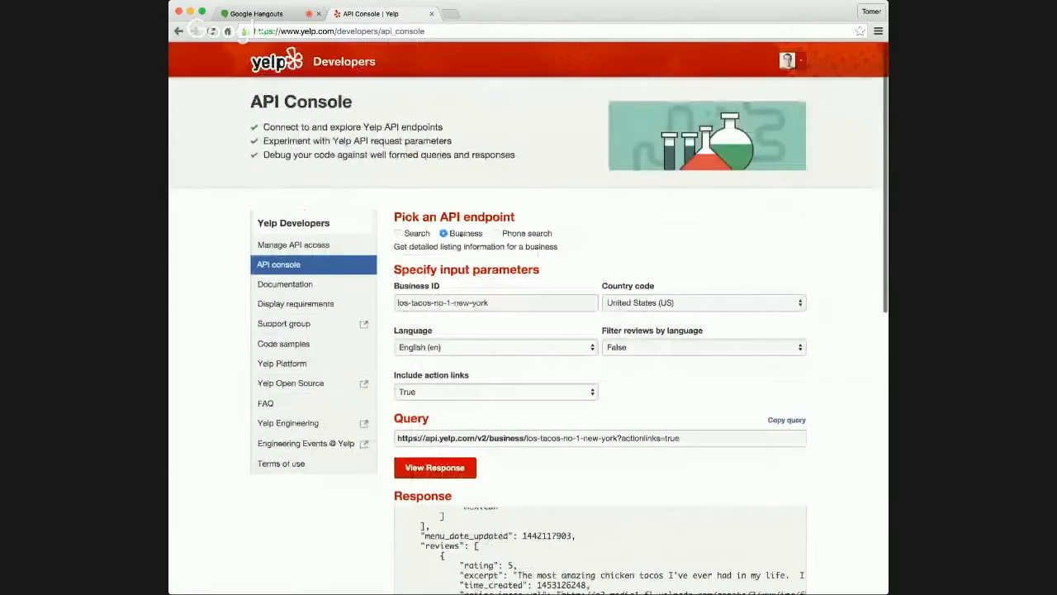
pyautogui.click(399, 233)
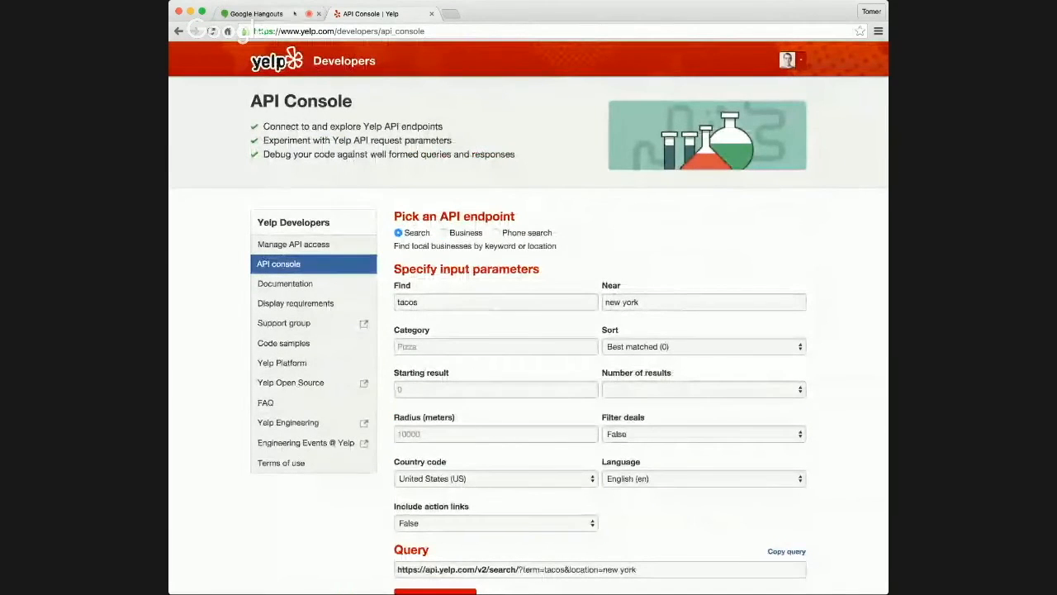
pyautogui.click(254, 13)
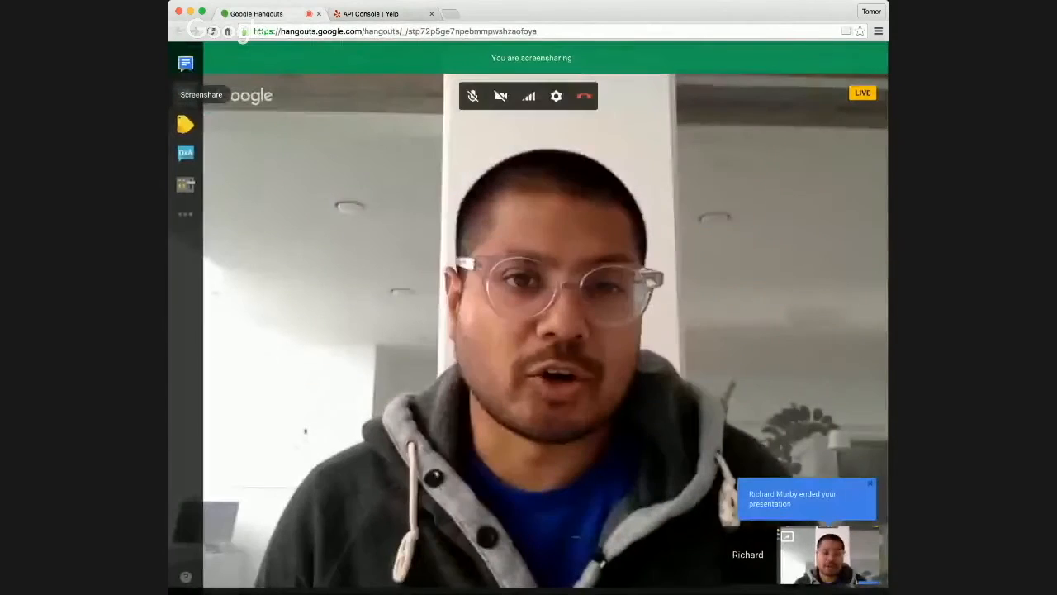